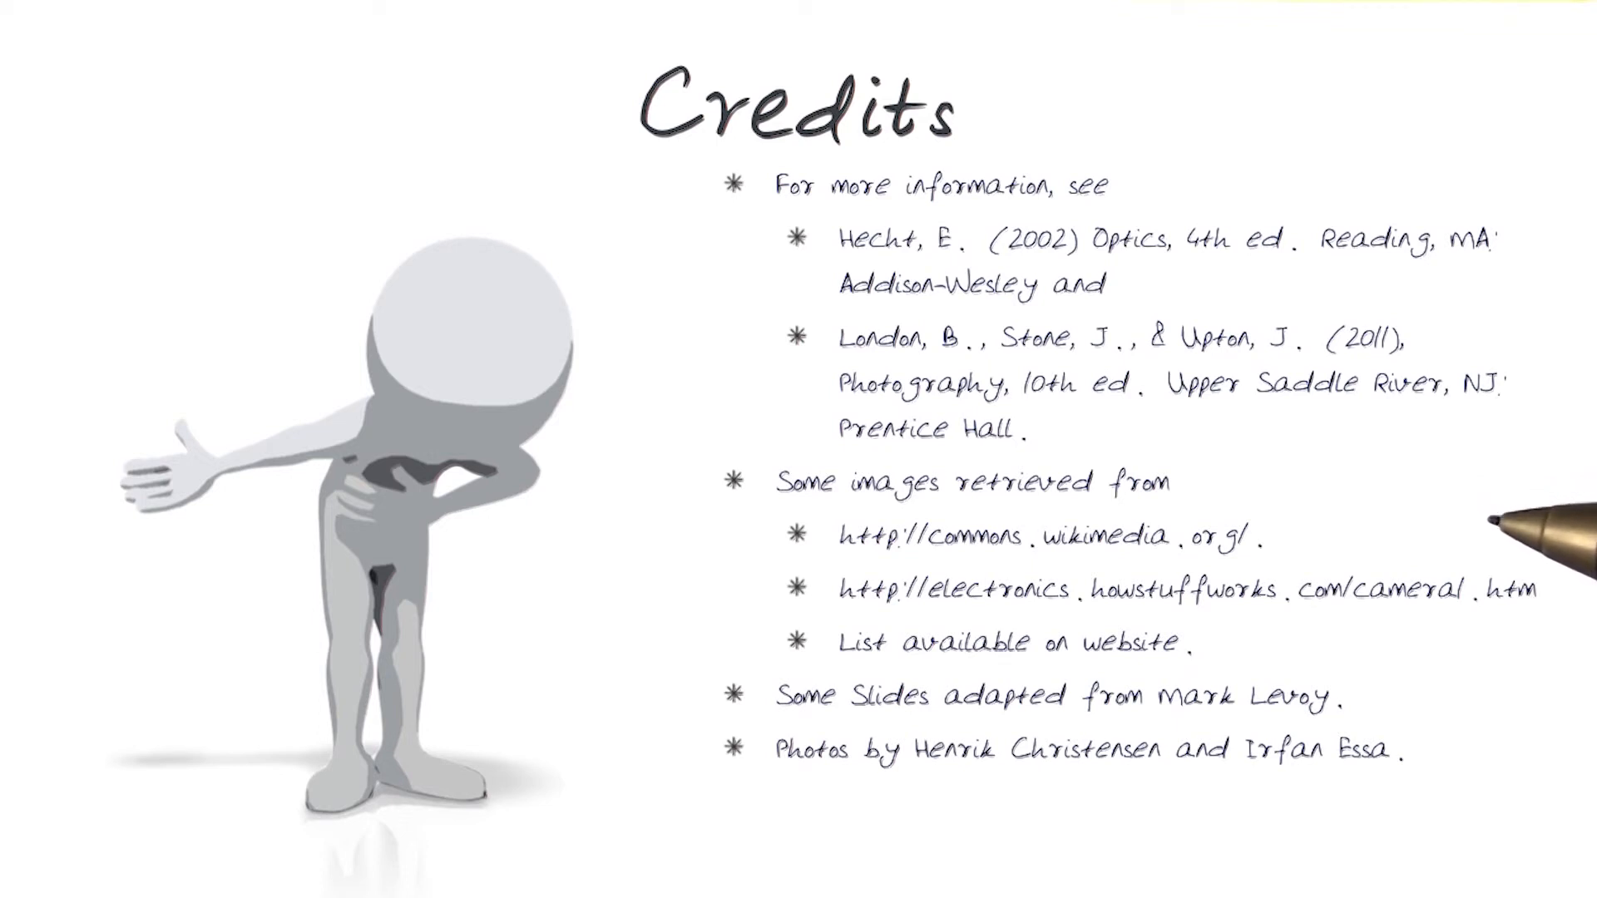
{"action": "mouse_move", "coordinate": [1527, 641]}
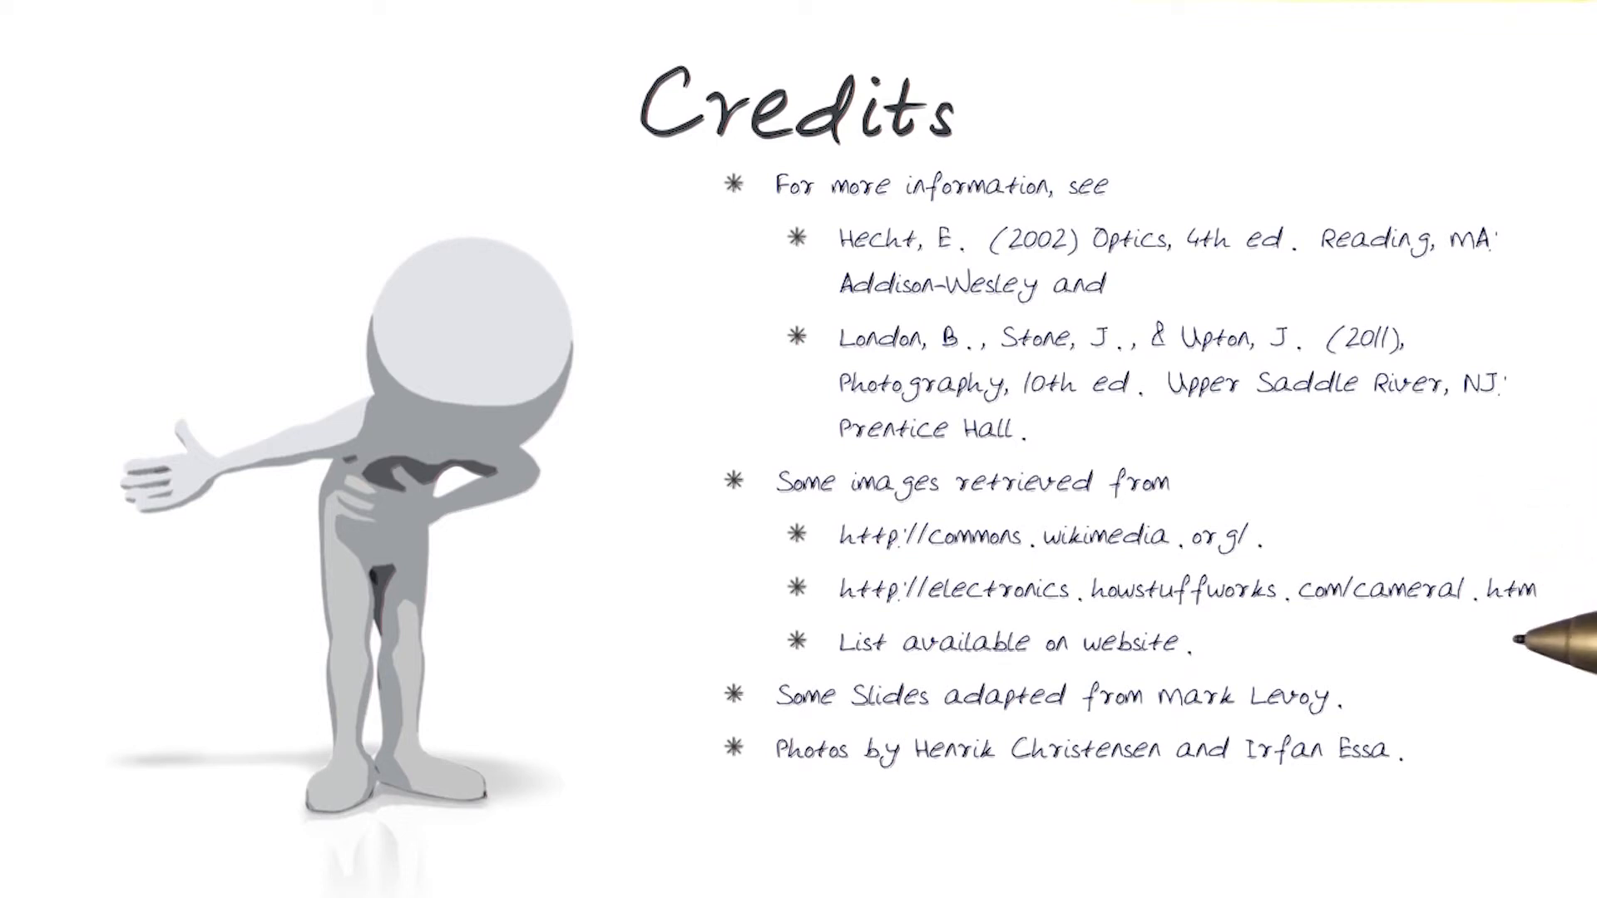